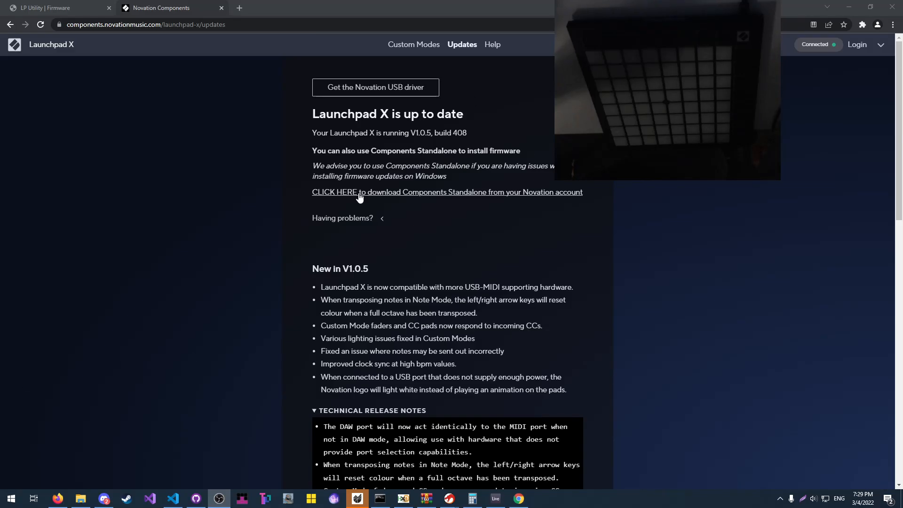
- Scroll down the Components Updates page before switching to the Ableton Live set
scroll(down, 3)
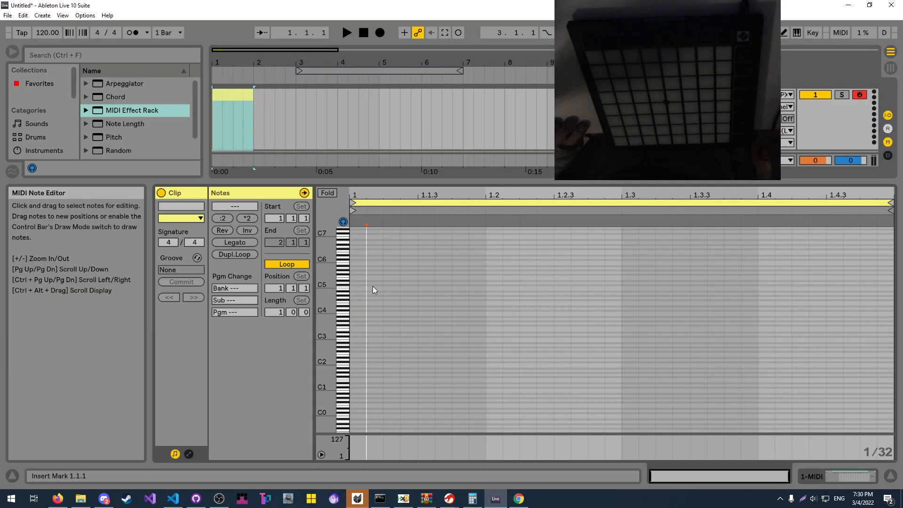
- Audition piano-roll keys A#3, C3, F#0, F0, C#0 and G-1 to light their Launchpad X pads
click(344, 249)
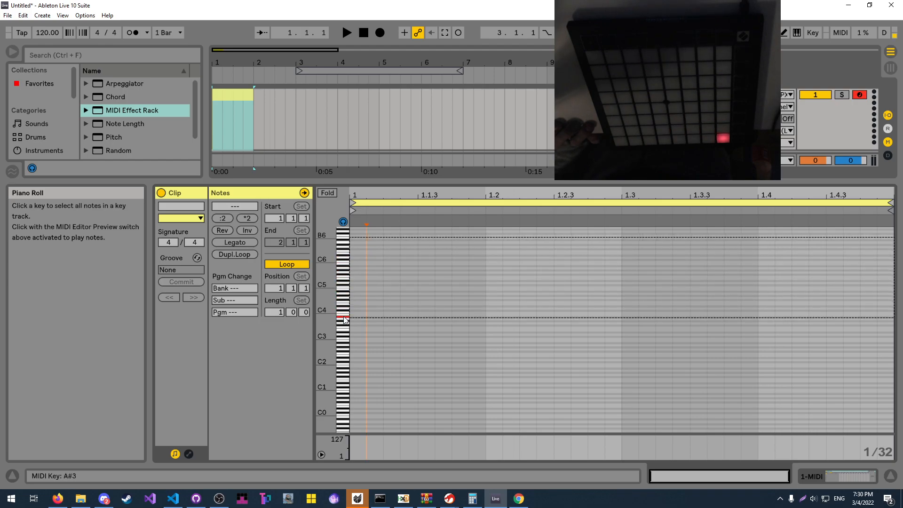
click(345, 340)
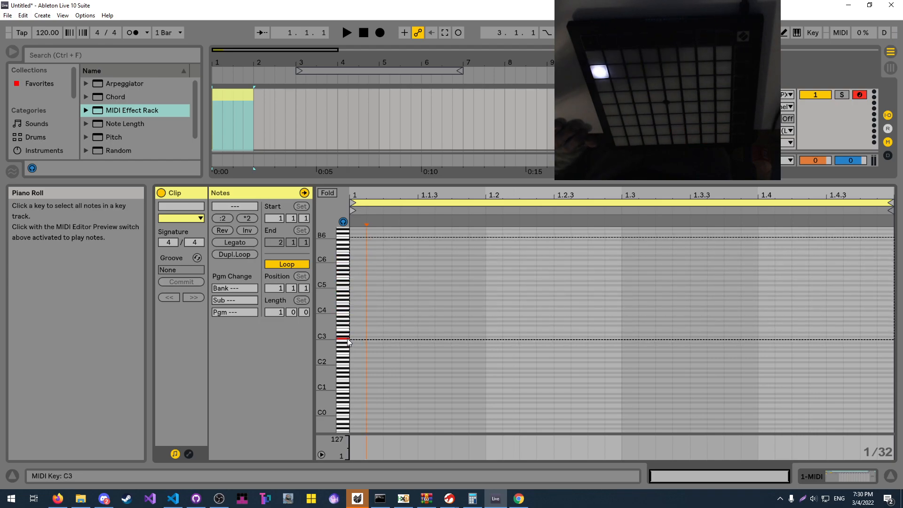
click(348, 350)
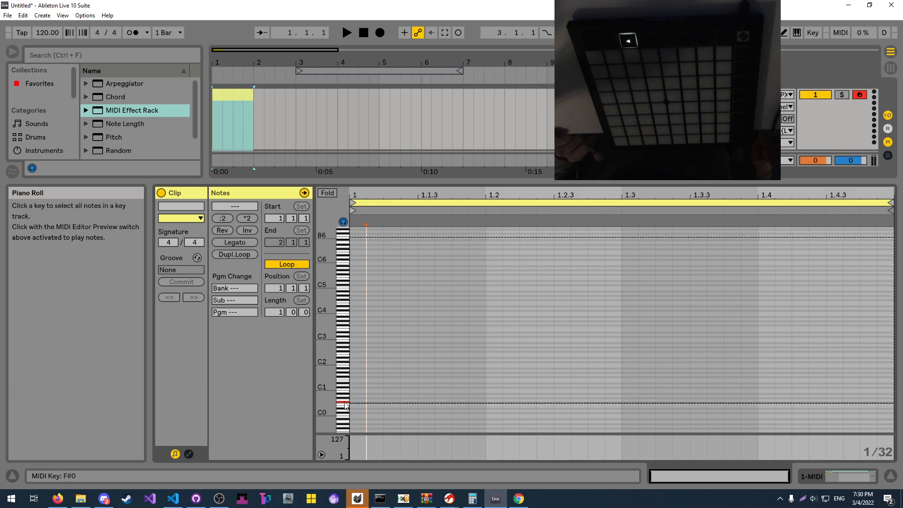
click(343, 405)
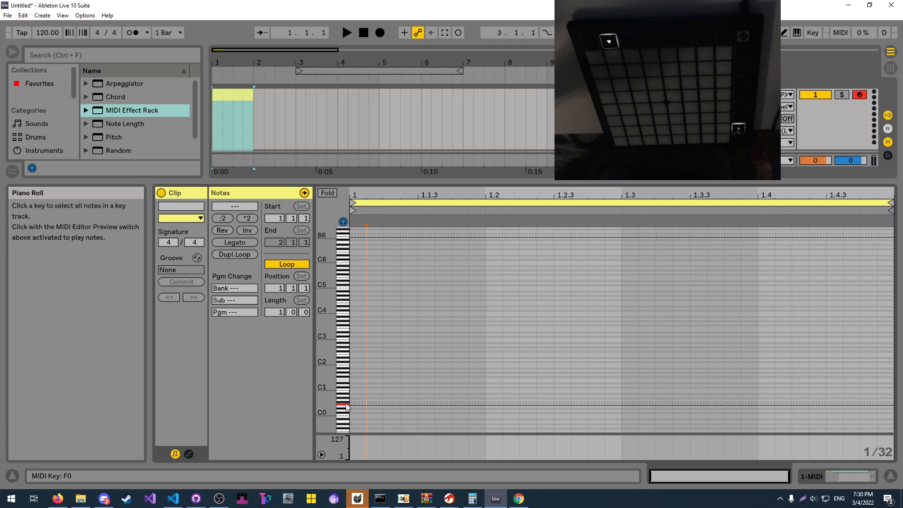
click(346, 414)
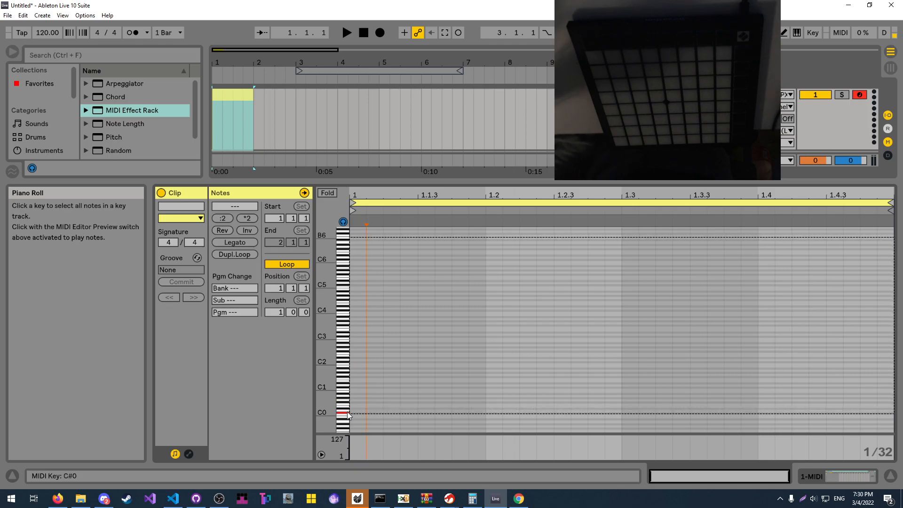
click(345, 429)
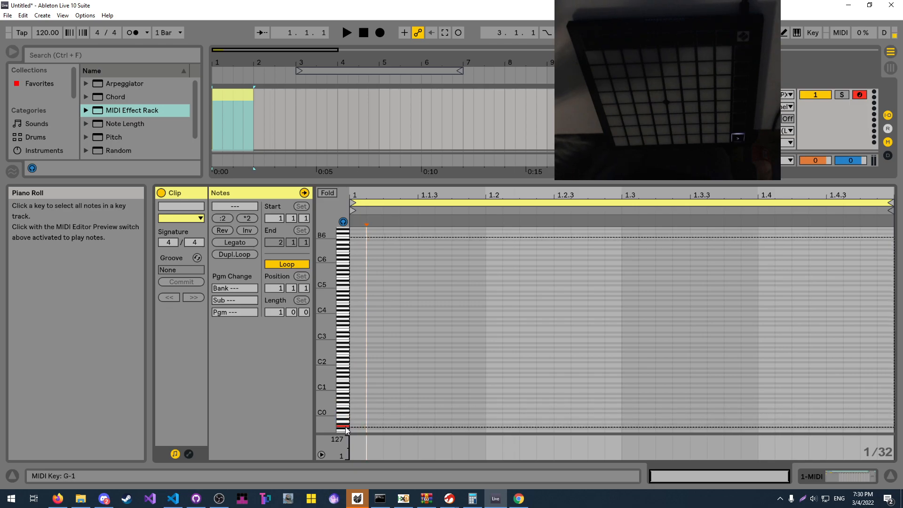
click(344, 415)
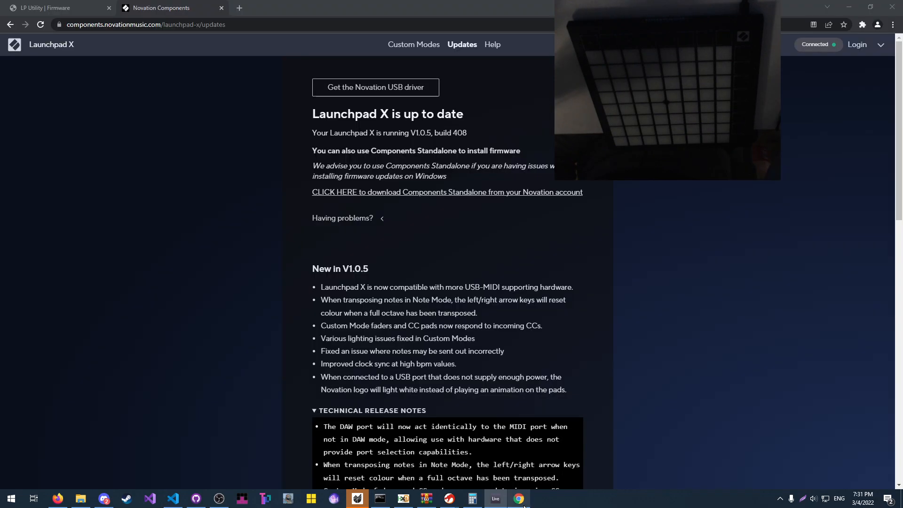
- Switch to the LP Utility | Firmware browser tab showing Launchpad X as the update device
click(52, 7)
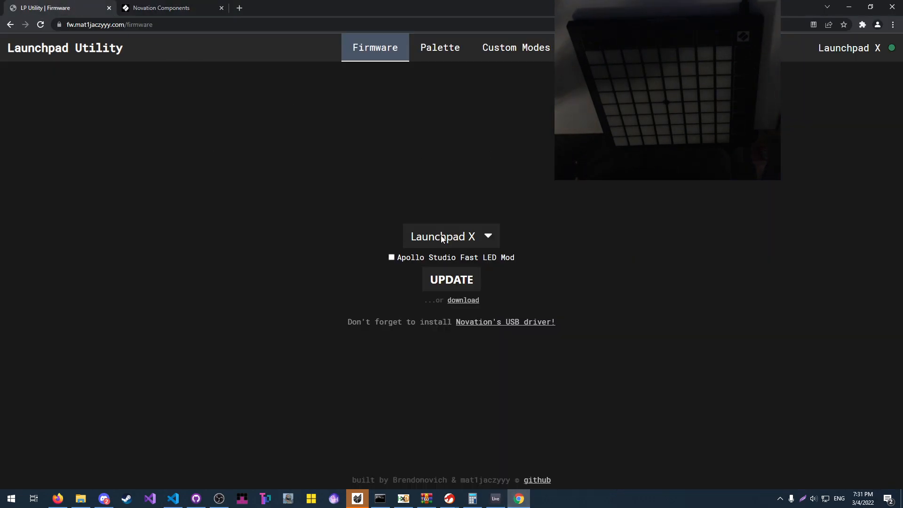
mouse_move(460, 367)
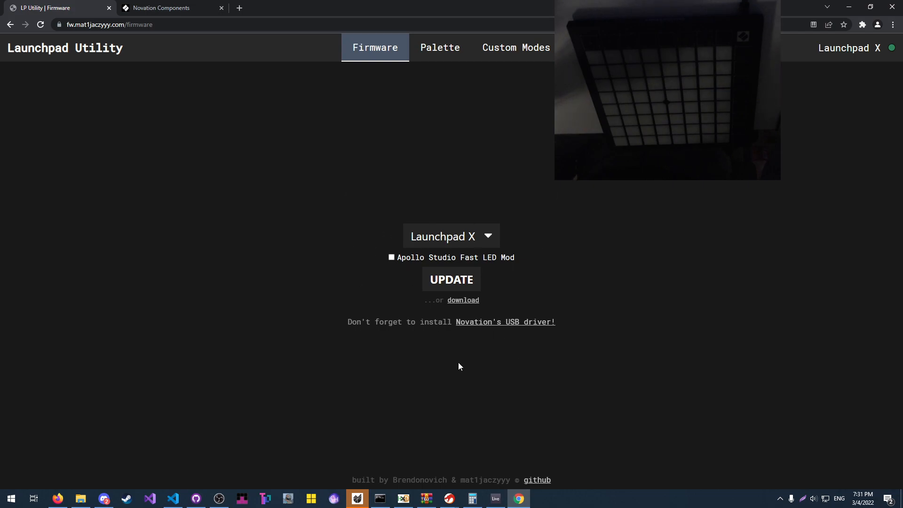
mouse_move(627, 407)
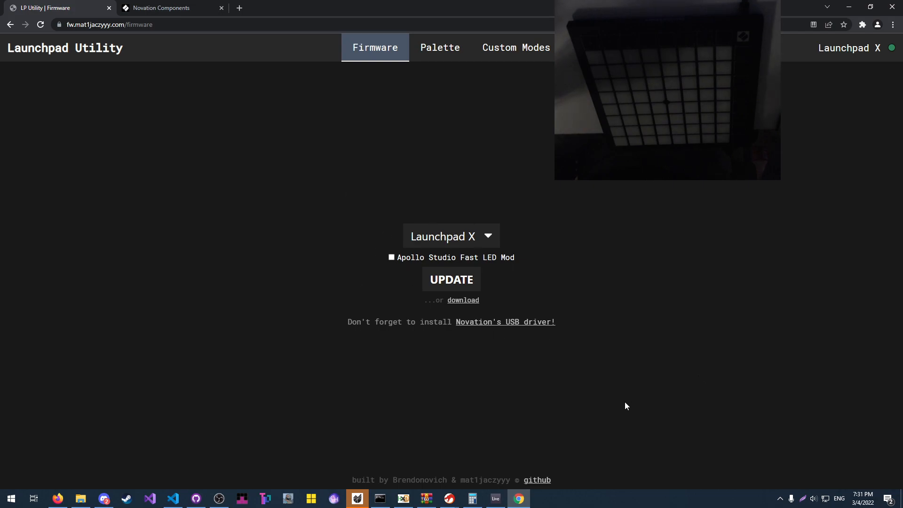